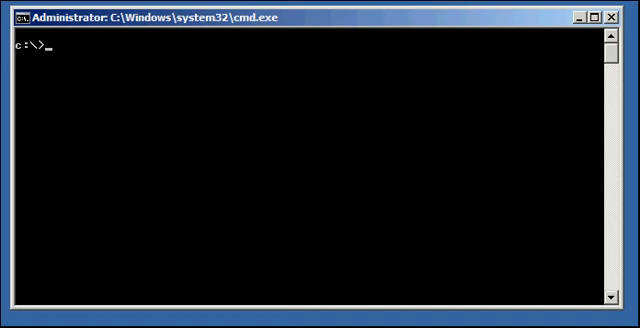
# - Set ORACLE_SID to finance, echo it, and connect to SQL*Plus as SYSDBA
pyautogui.write('se')
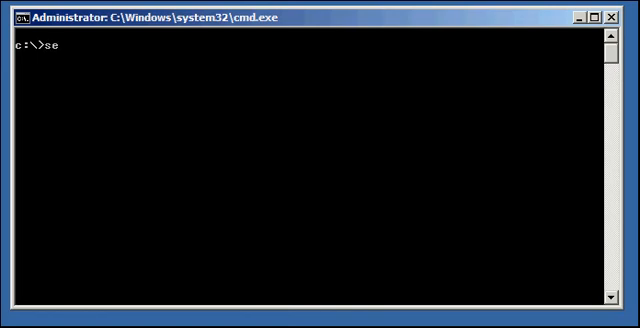
pyautogui.write('t ORACLE_SID=finance')
pyautogui.write('echo %')
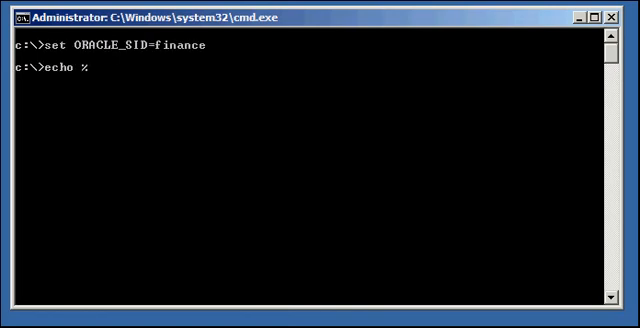
pyautogui.write('ORACLE_SID%')
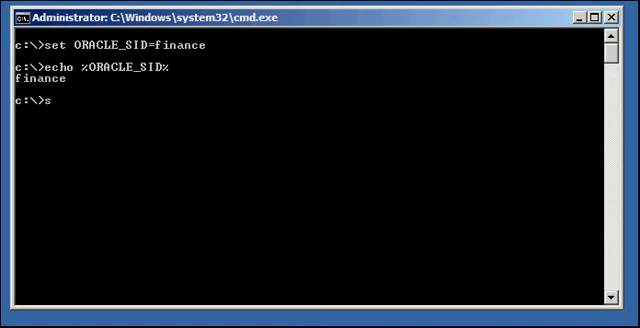
pyautogui.write('qlplus / as sysdba')
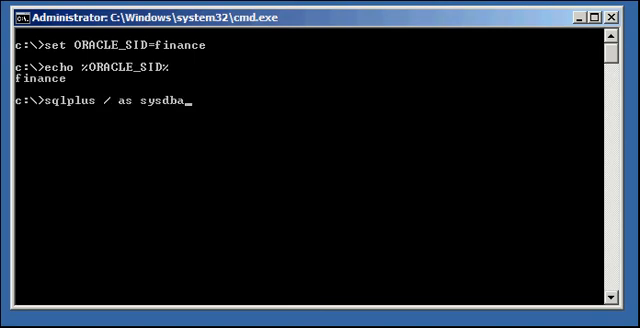
pyautogui.press('Return')
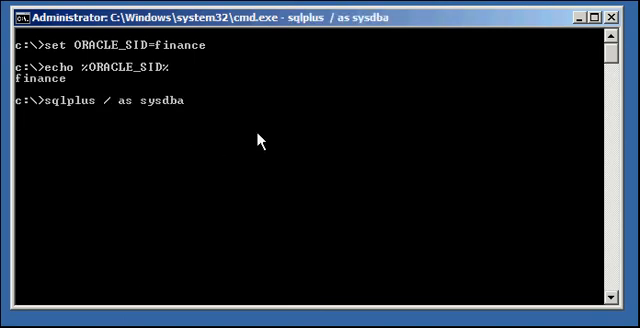
pyautogui.press('Return')
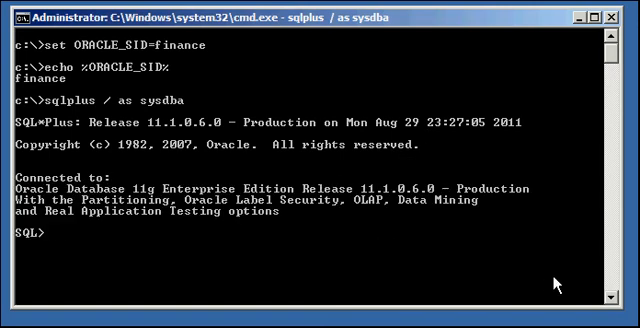
# - Confirm the session user is SYS and v$database reports FINANCE
pyautogui.write('show user;')
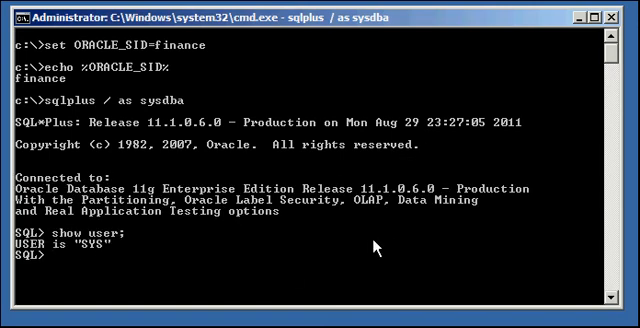
pyautogui.write('select name fromv')
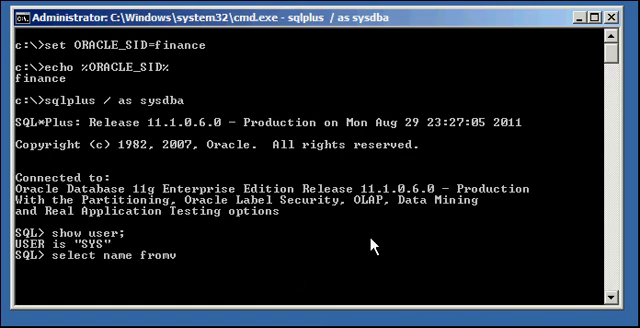
pyautogui.write('$database;')
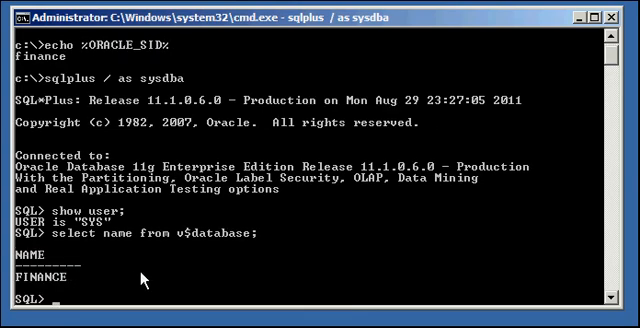
# - Query v$datafile, v$controlfile, v$logfile members and v$tempfile, all under +DGROUP1
pyautogui.write('select')
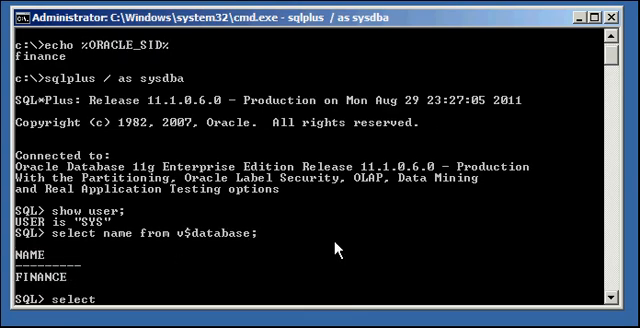
pyautogui.write('name from v')
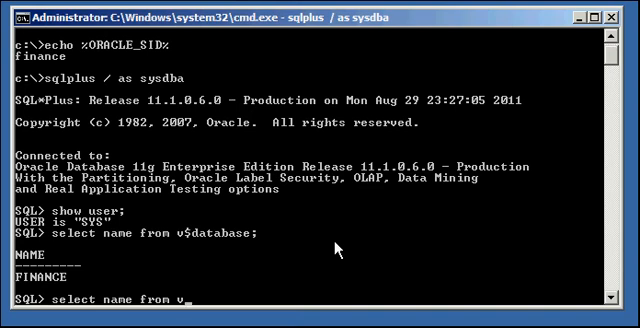
pyautogui.press('Return')
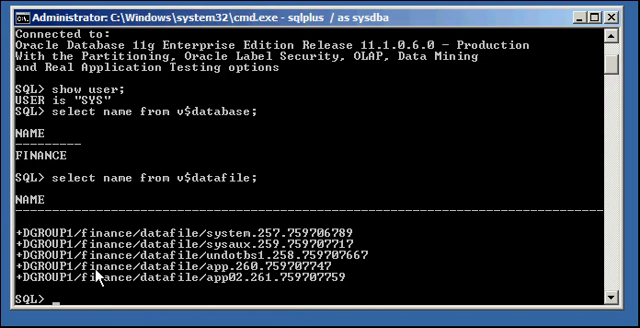
pyautogui.write('select name from v$controlfile;')
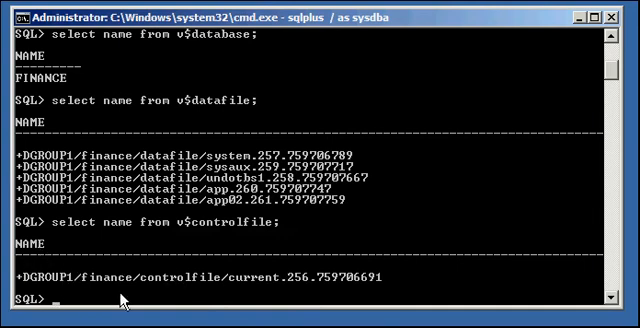
pyautogui.write('select me')
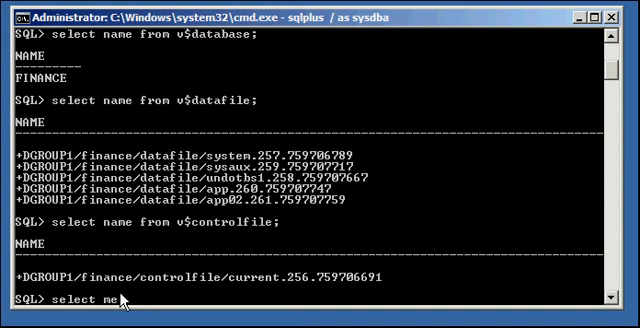
pyautogui.write('mber from v$logfile;')
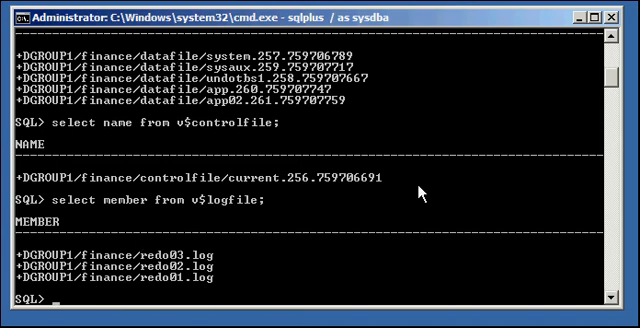
pyautogui.write('select name from v$tempfile;')
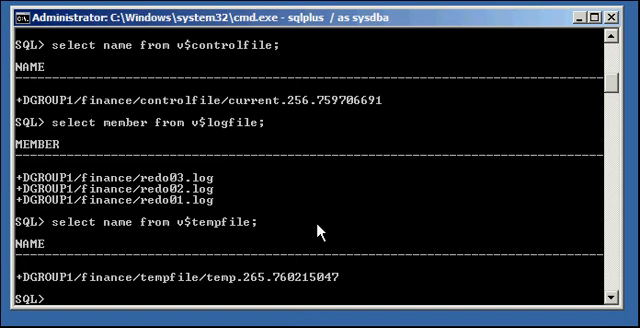
pyautogui.moveTo(453, 230)
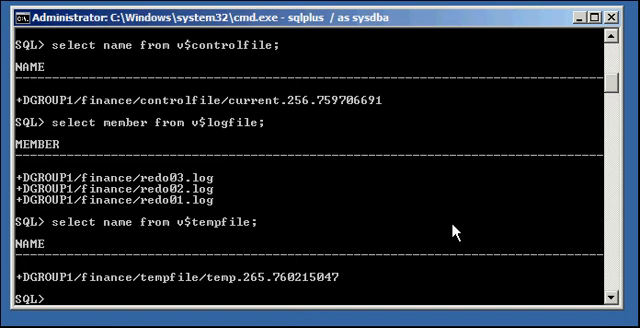
# - Quit SQL*Plus, connect to +ASM as SYSDBA, and attempt shutdown immediate, getting ORA-15097
pyautogui.write('quit')
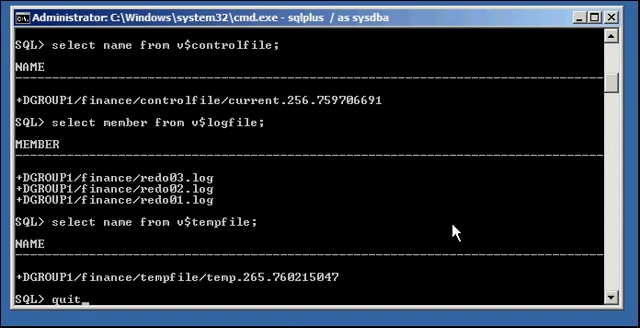
pyautogui.press('Return')
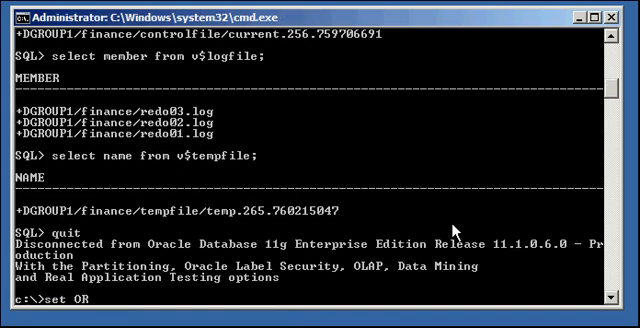
pyautogui.write('ACLE_SID=+ASM')
pyautogui.write('shutdown immediate;')
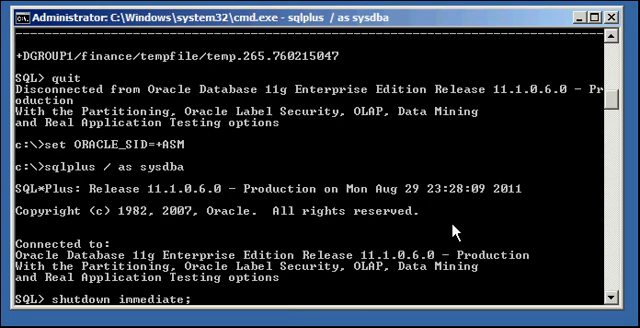
pyautogui.press('Return')
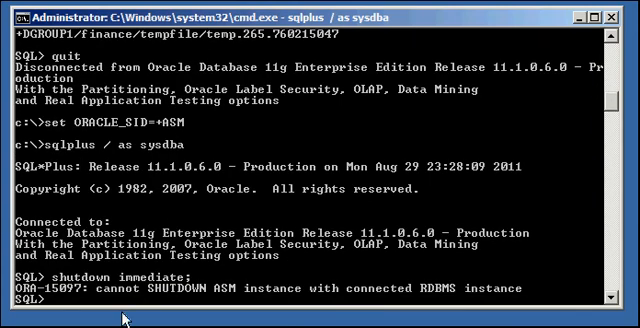
pyautogui.moveTo(120, 298)
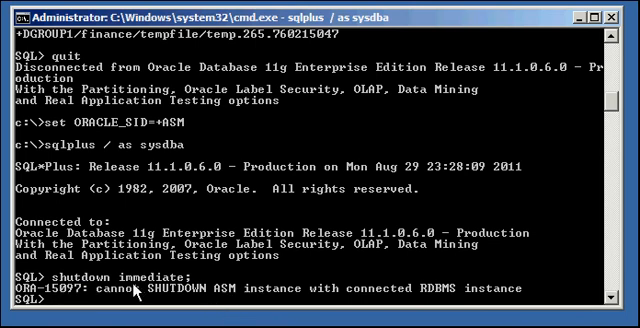
pyautogui.moveTo(342, 299)
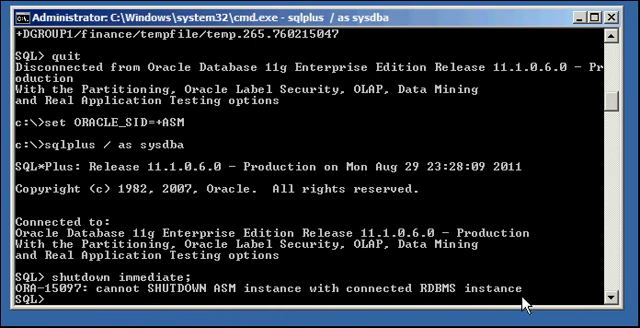
# - Run shutdown abort; to bring the +ASM instance down
pyautogui.write('shutdown ab')
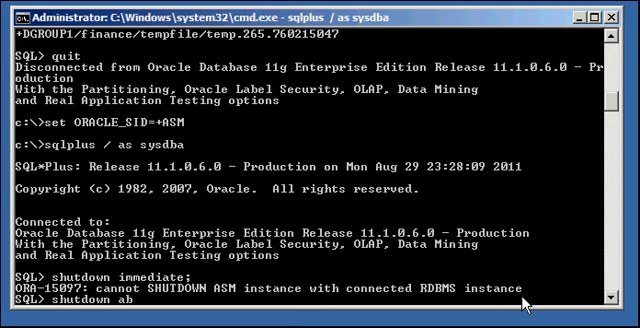
pyautogui.write('ort;')
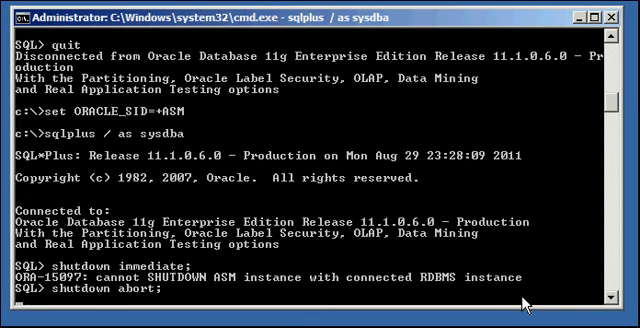
pyautogui.press('Return')
pyautogui.write('set')
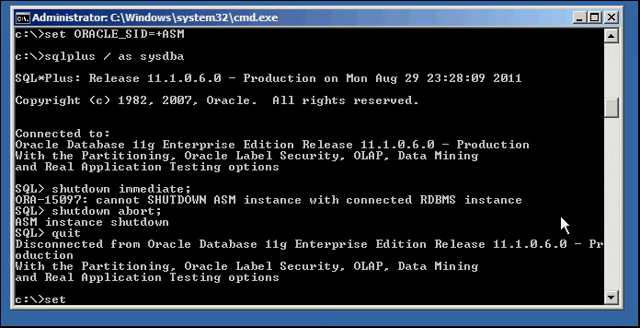
# - Reconnect to finance as SYSDBA, get ORA-01034 querying v$database, then quit
pyautogui.write('ORACLE_SID=finance')
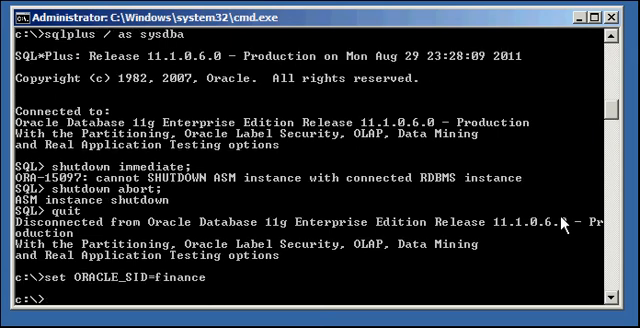
pyautogui.write('sqlplus / as sysdba')
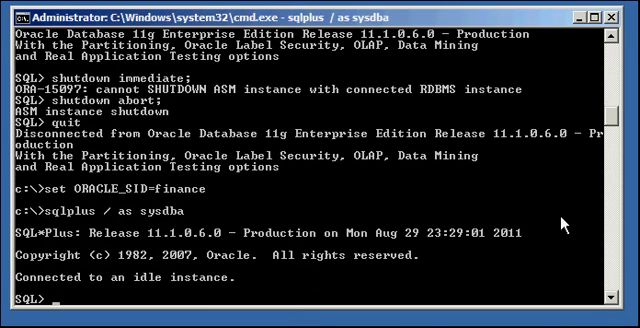
pyautogui.write('select name fro')
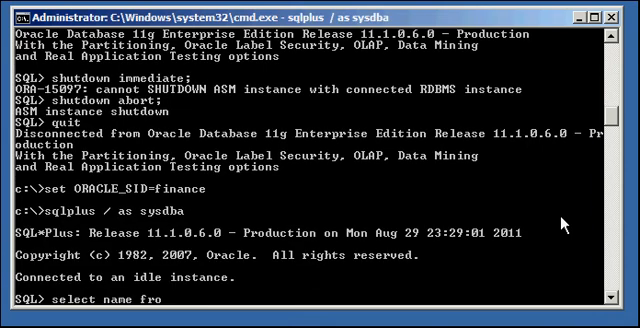
pyautogui.press('Return')
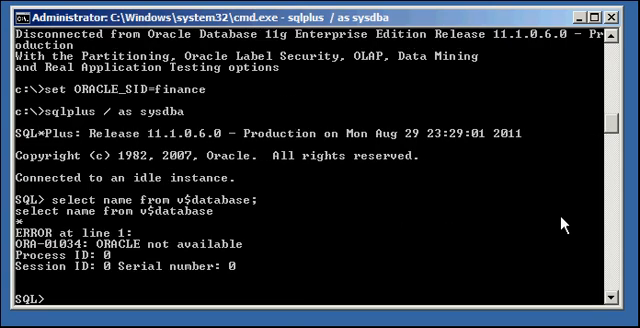
pyautogui.write('quit')
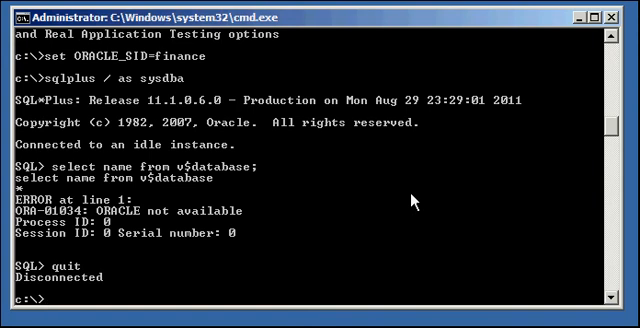
# - Go to c:\oracle\app\diag\rdbms\finance\finance\trace and open alert_finance.log with edit
pyautogui.write('cd c:\\oracle')
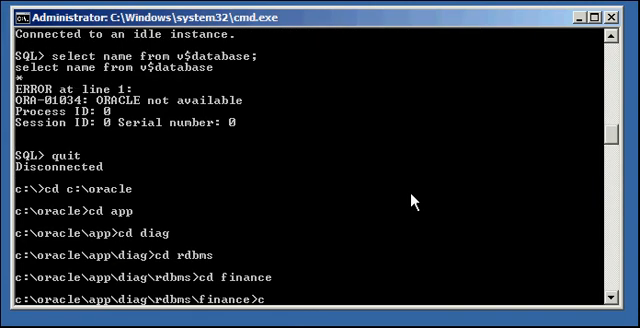
pyautogui.write('d finance')
pyautogui.write('dir')
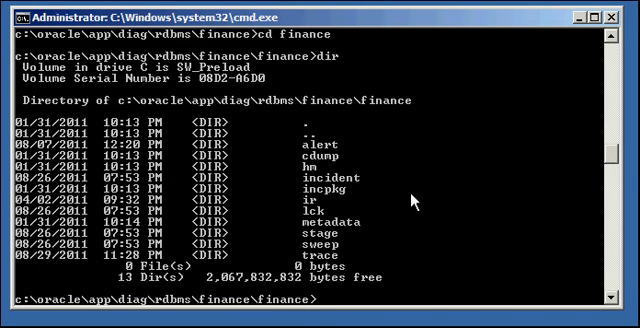
pyautogui.write('cd trac')
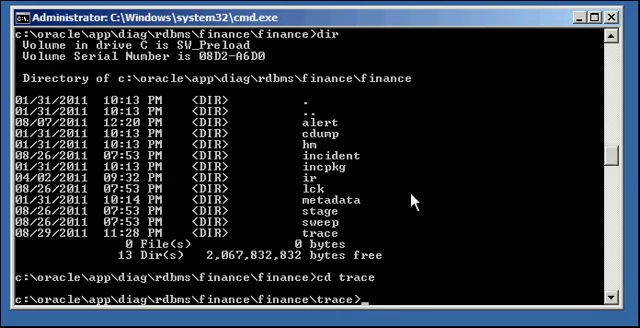
pyautogui.write('edit')
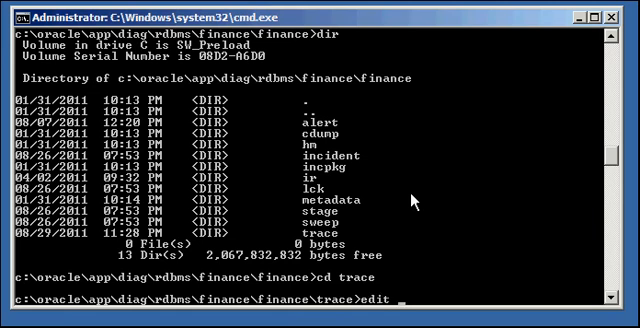
pyautogui.write('alert_financ')
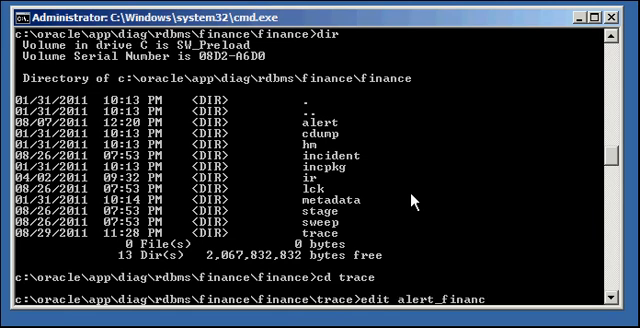
pyautogui.write('e.log')
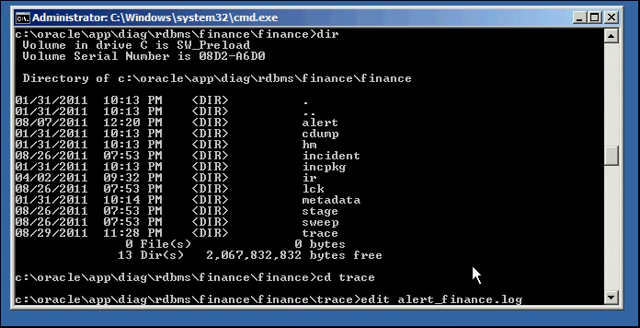
pyautogui.press('Return')
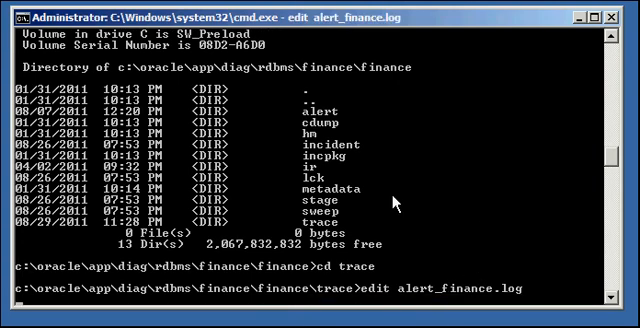
# - Review the last lines of the alert log showing ORA-15064 errors and instance termination
pyautogui.press('Return')
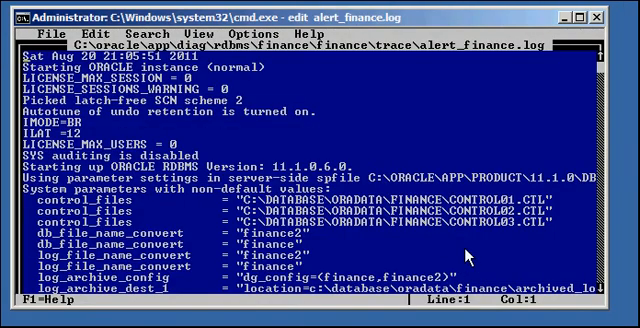
pyautogui.scroll(-3)
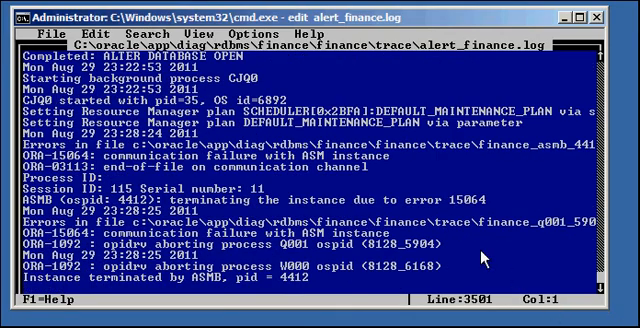
pyautogui.scroll(-3)
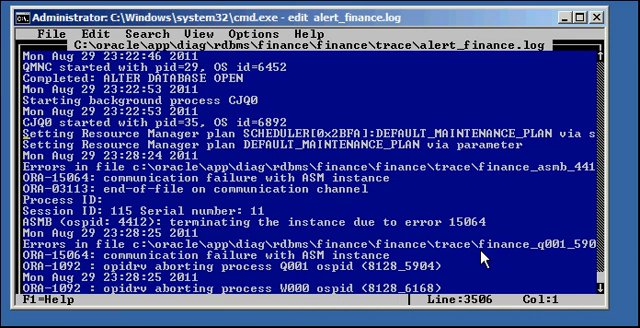
pyautogui.scroll(-3)
pyautogui.write('sl')
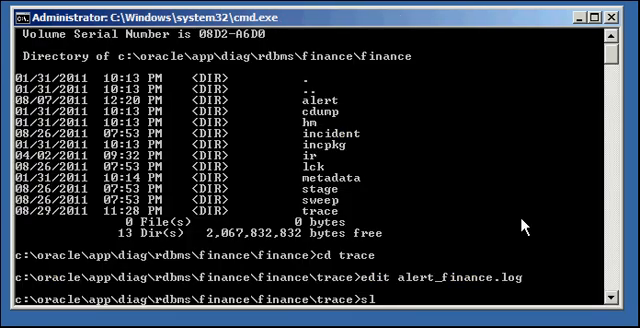
# - Start finance, hit ORA-00205, shut it down with abort, and switch ORACLE_SID to +ASM
pyautogui.write('et ORACLE_SID=finance')
pyautogui.write('sqlplus / as sysdba')
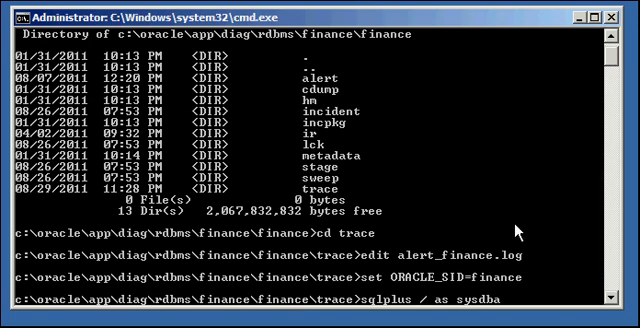
pyautogui.press('Return')
pyautogui.write('startup;')
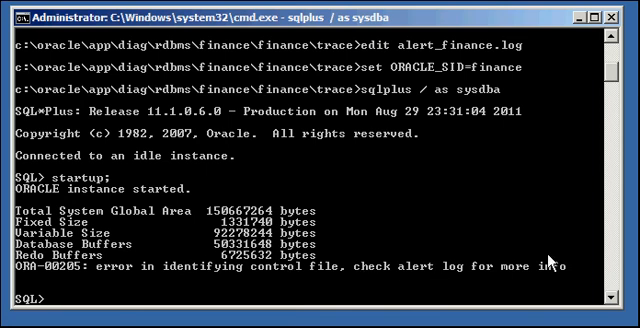
pyautogui.write('shutdowna bort;')
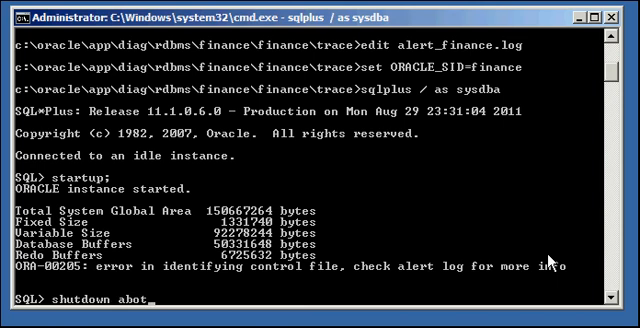
pyautogui.press('Return')
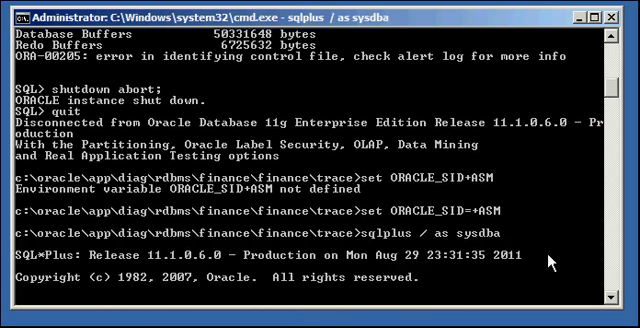
# - Start the ASM instance with diskgroups mounted, then reconnect to finance and run startup
pyautogui.write('startup;')
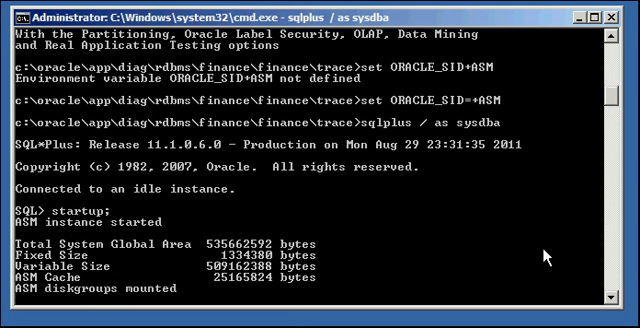
pyautogui.write('q')
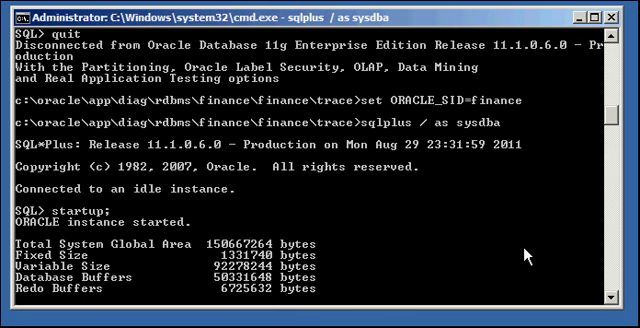
# - Let finance mount and open, then confirm v$database returns FINANCE
pyautogui.scroll(-3)
pyautogui.write('s')
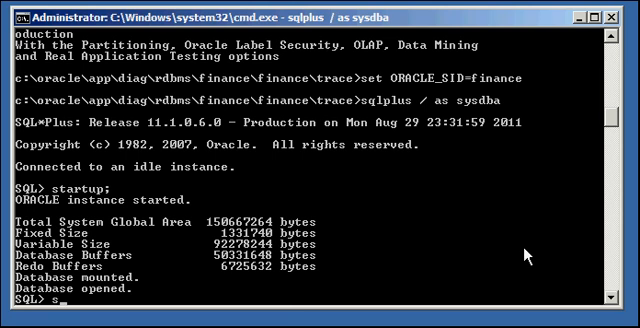
pyautogui.write('elect name from v$d')
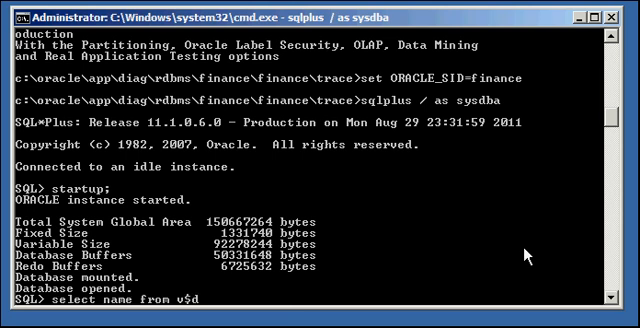
pyautogui.press('Return')
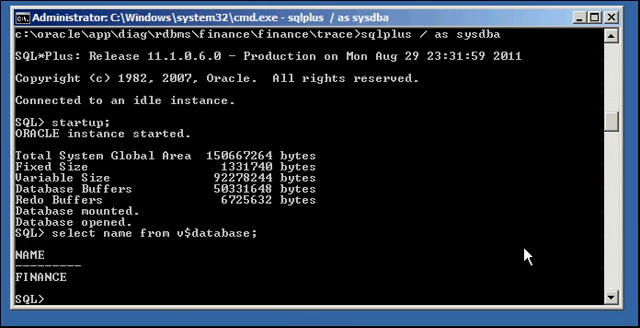